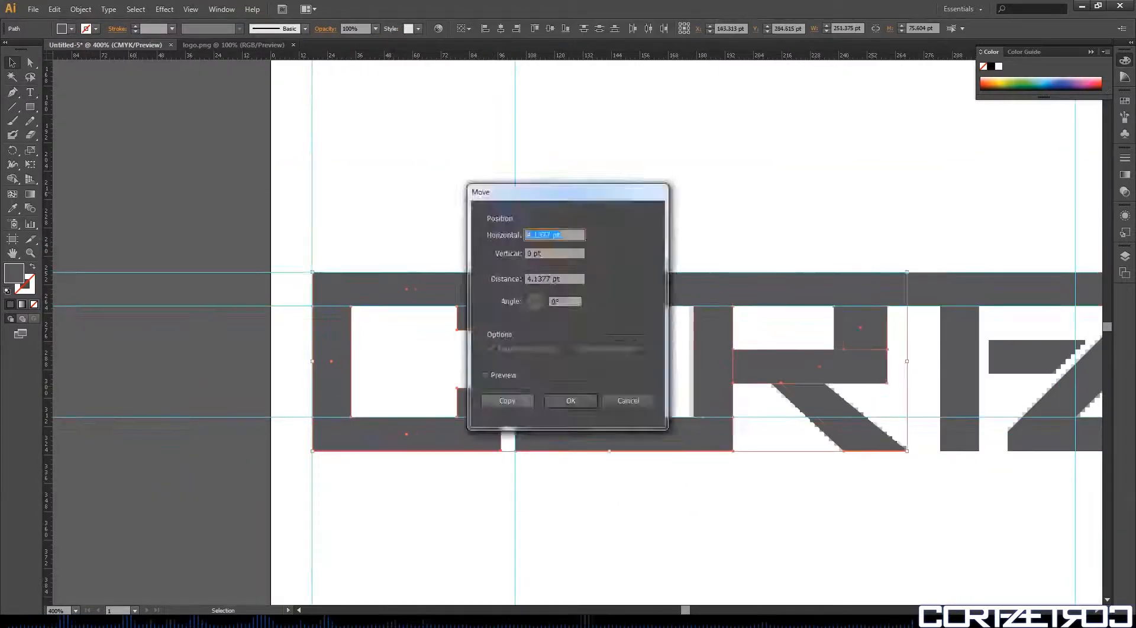
- Confirm the Move dialog to shift the bar piece horizontally with 0 pt vertical offset
{"action": "left_click", "coordinate": [570, 401]}
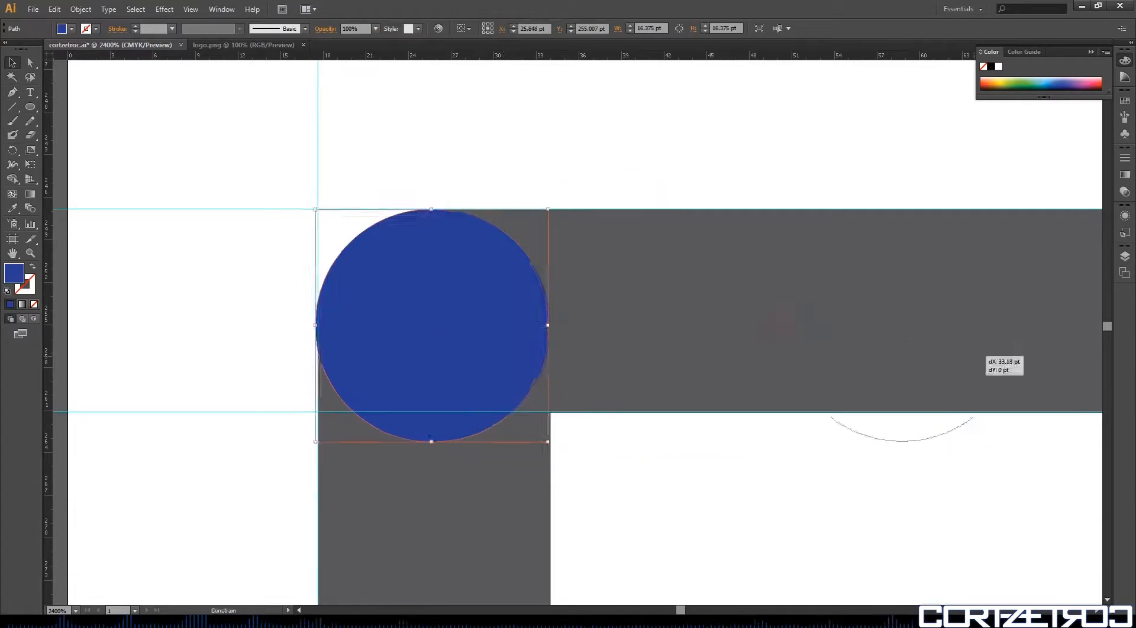
- Drag the rounding circle along the bar to another corner, then zoom in to inspect the rounded corners
{"action": "left_click_drag", "start_coordinate": [433, 325], "coordinate": [604, 297]}
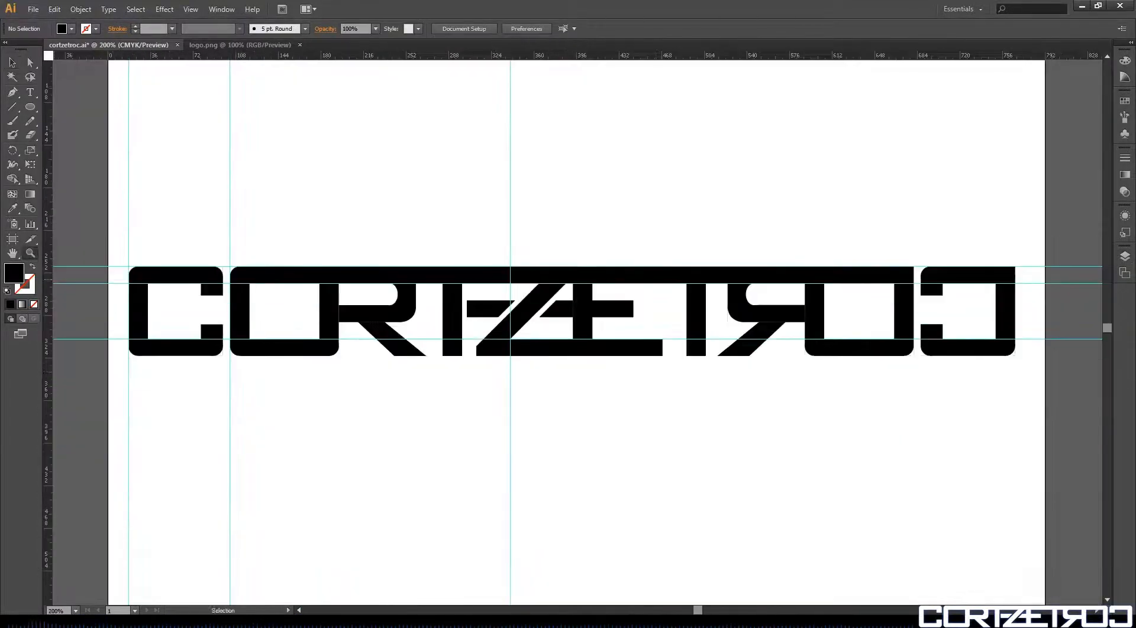
{"action": "key", "text": "ctrl++"}
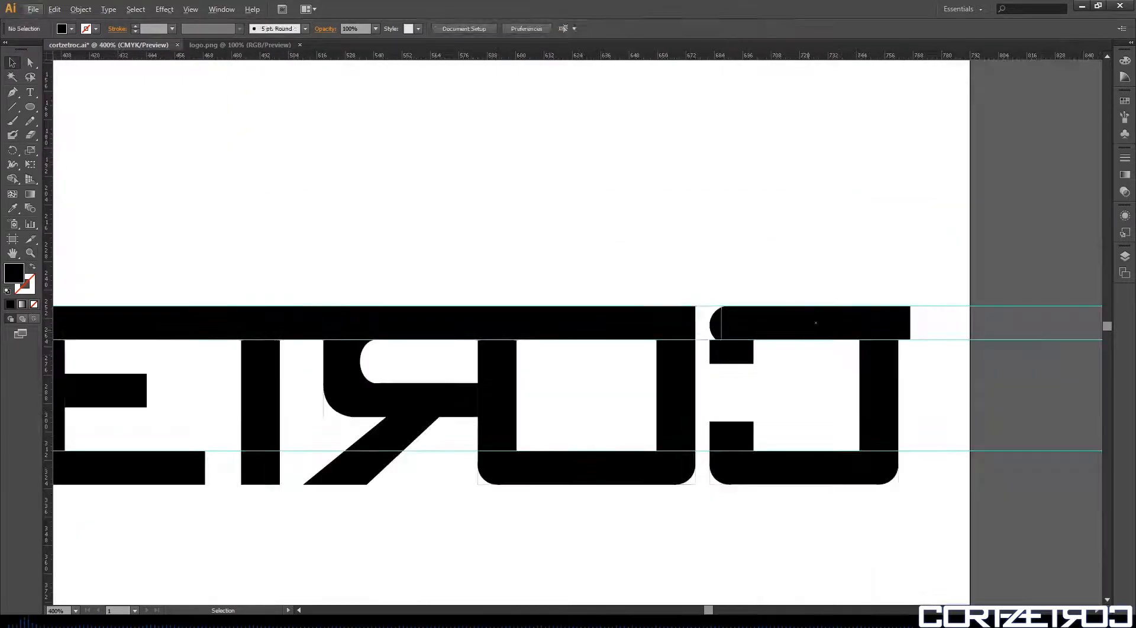